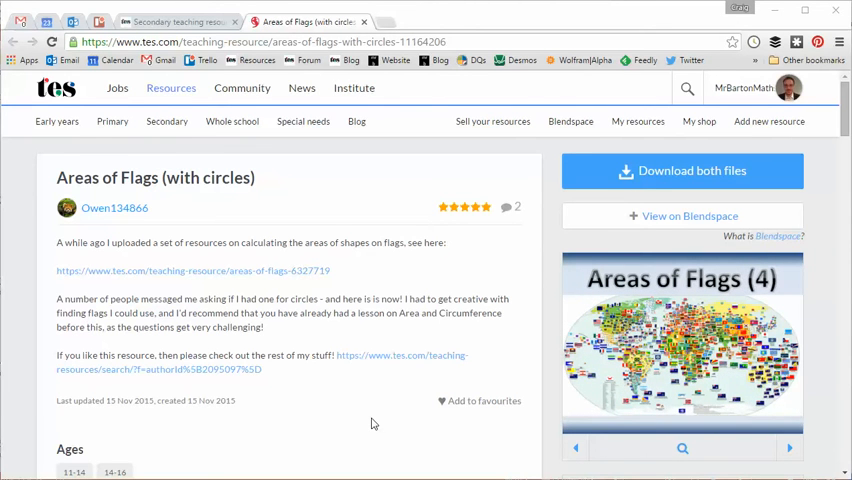
mouse_move(196, 230)
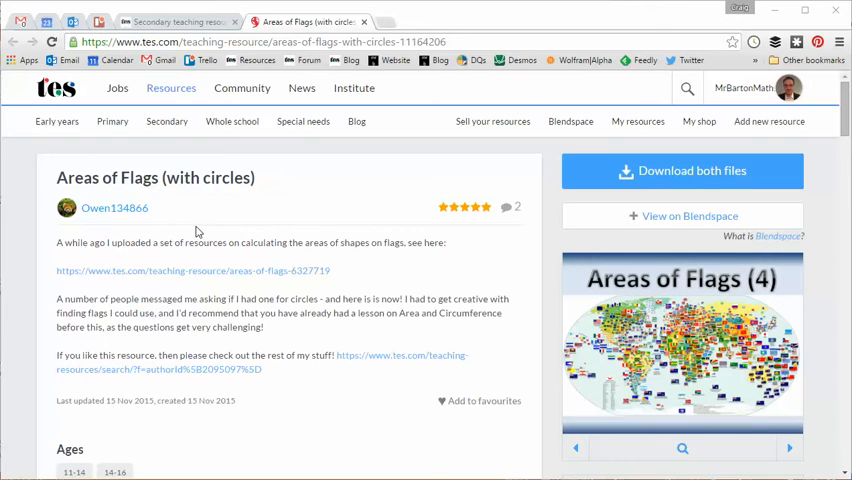
mouse_move(260, 216)
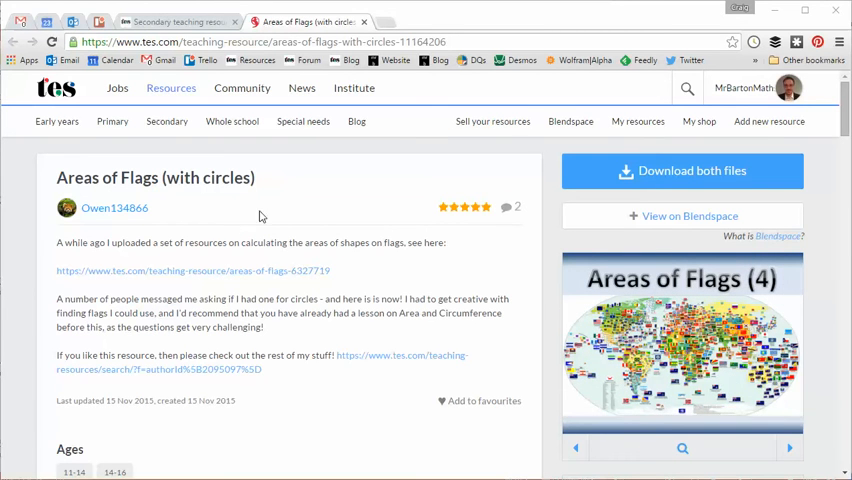
mouse_move(308, 224)
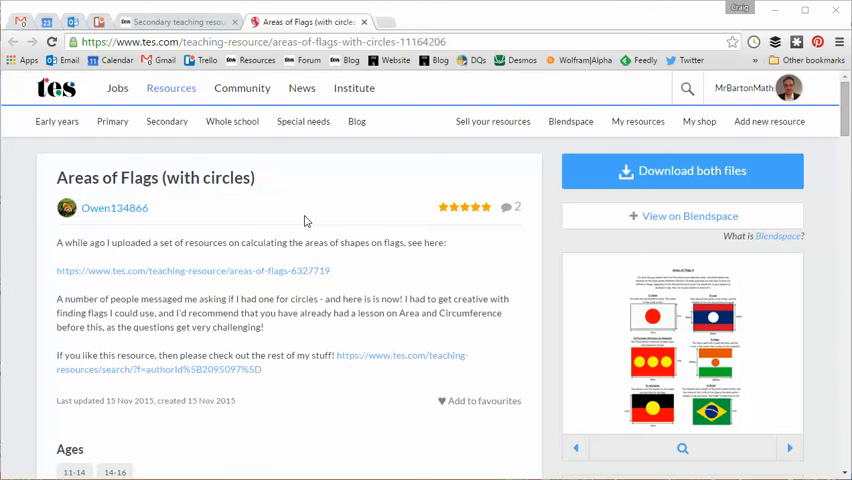
mouse_move(114, 224)
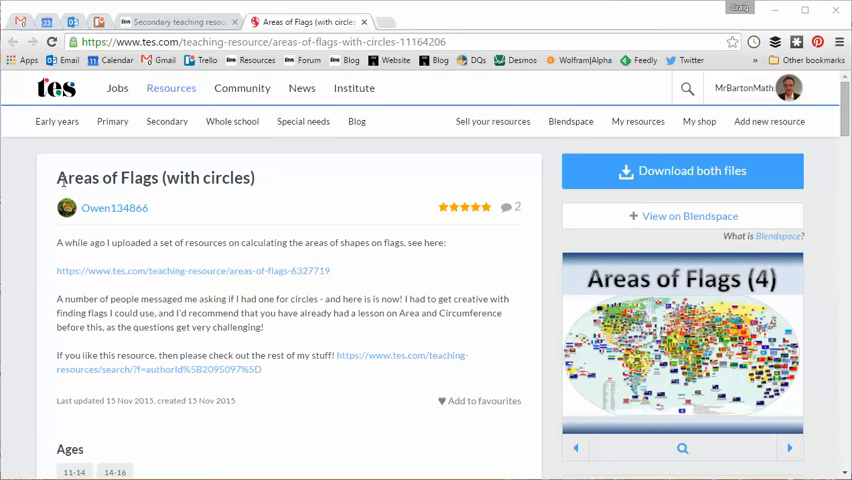
mouse_move(192, 194)
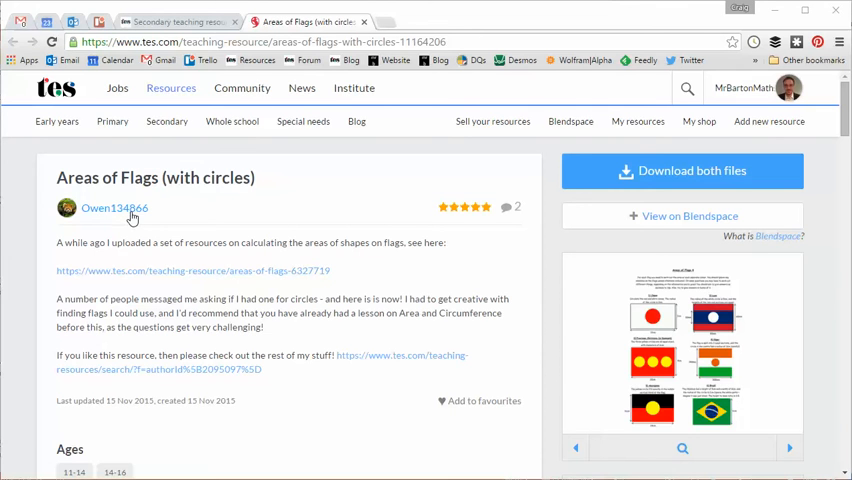
mouse_move(244, 280)
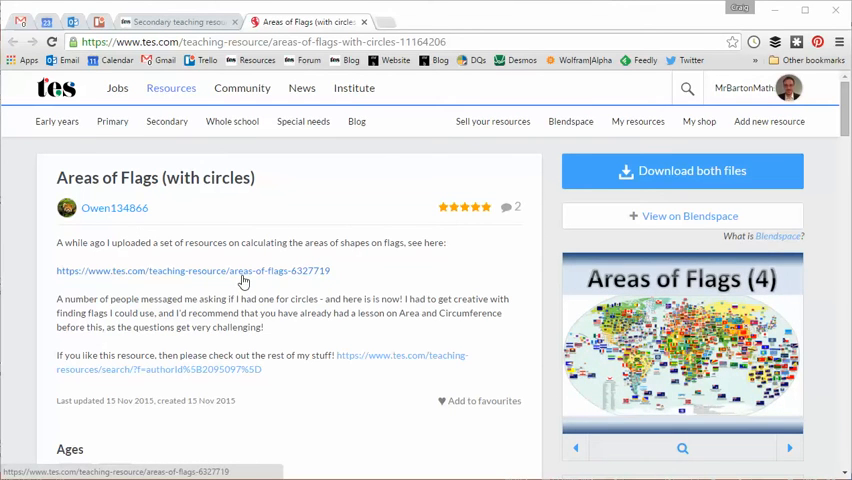
mouse_move(312, 304)
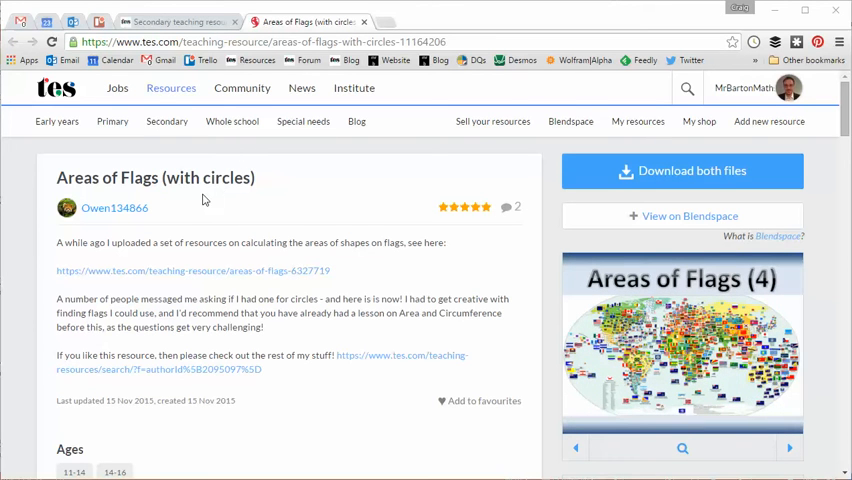
mouse_move(180, 288)
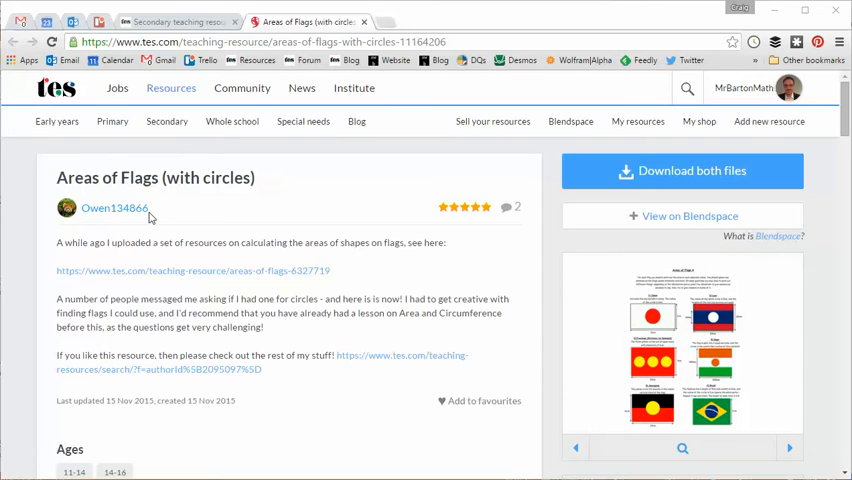
mouse_move(420, 308)
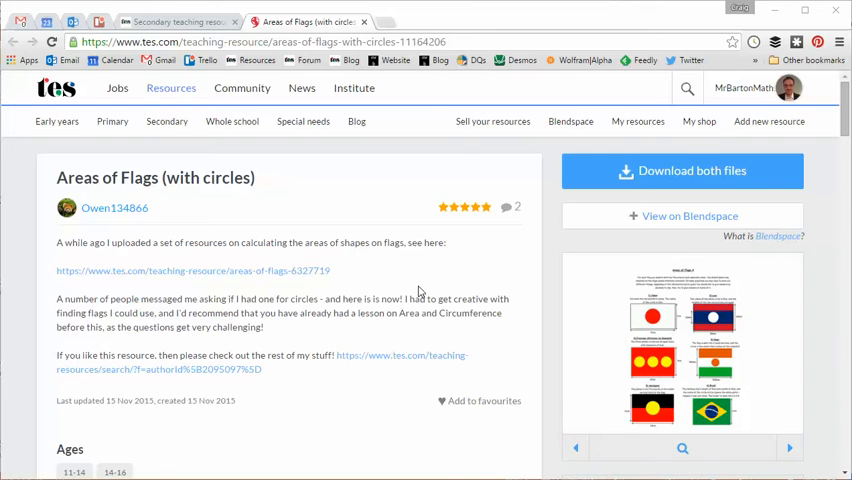
Step: Scroll the TES resource page down to the two included files, the presentation and worksheet
scroll("down", 3)
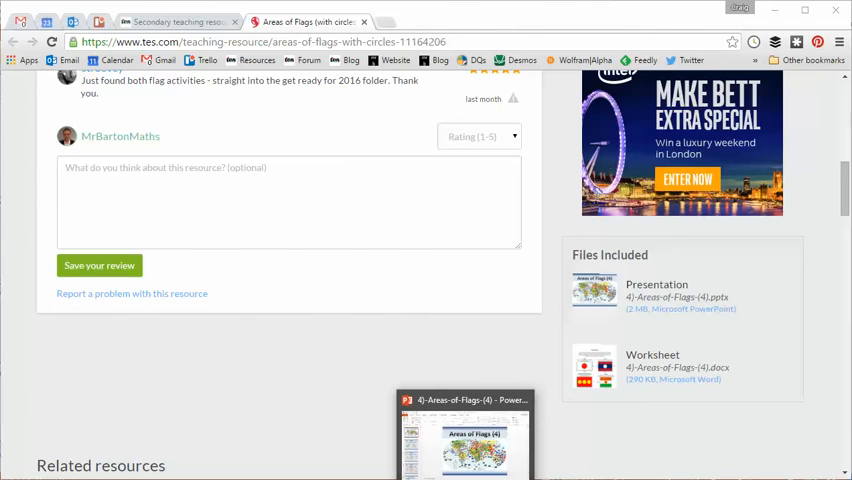
Step: Bring up the Areas of Flags presentation and step from the Starter slide to its worked circle solution
left_click(464, 440)
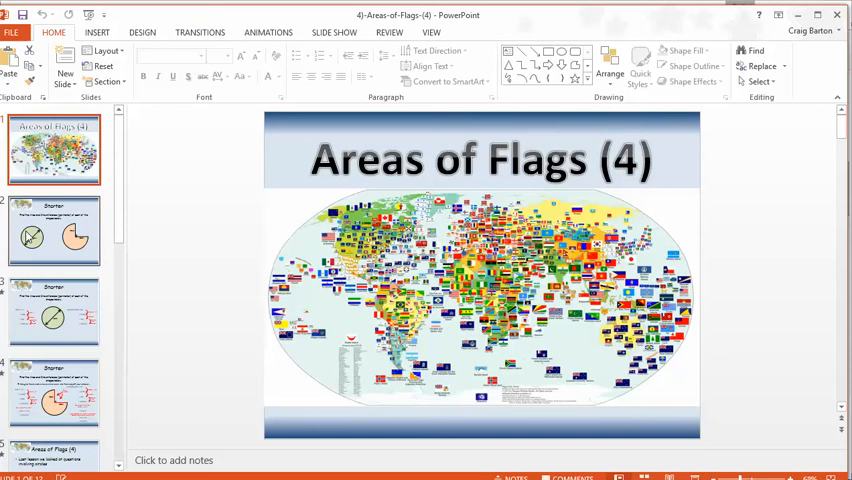
left_click(54, 230)
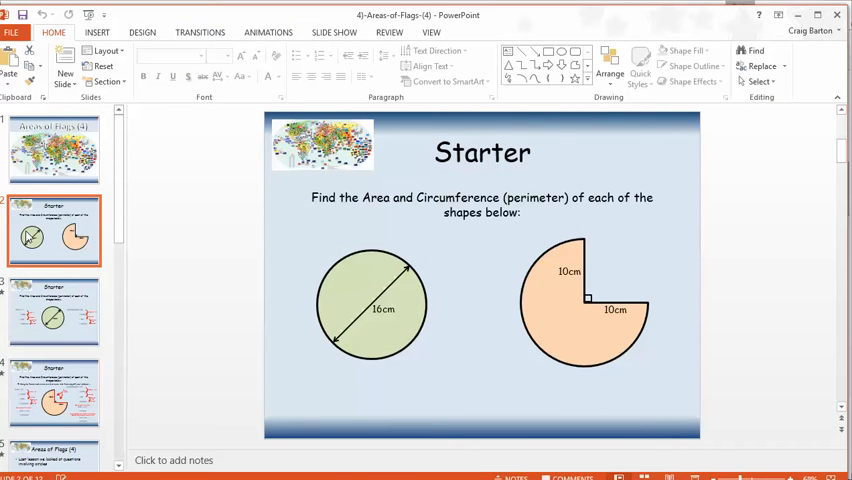
left_click(52, 312)
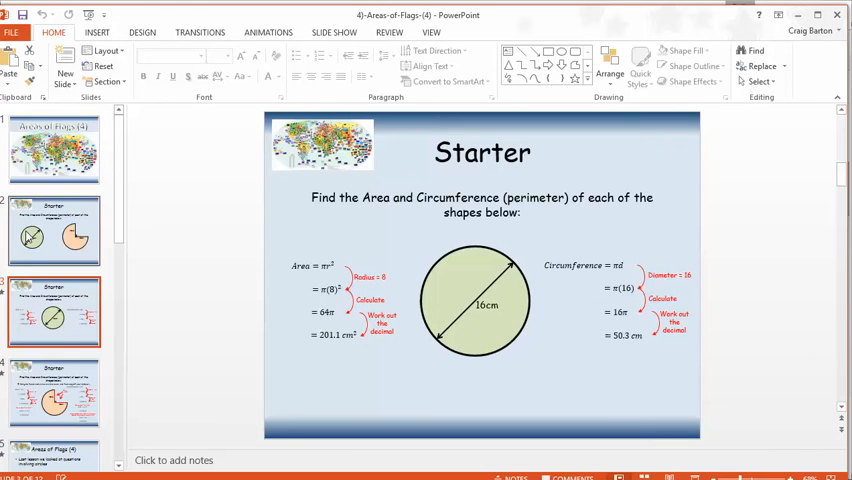
left_click(54, 392)
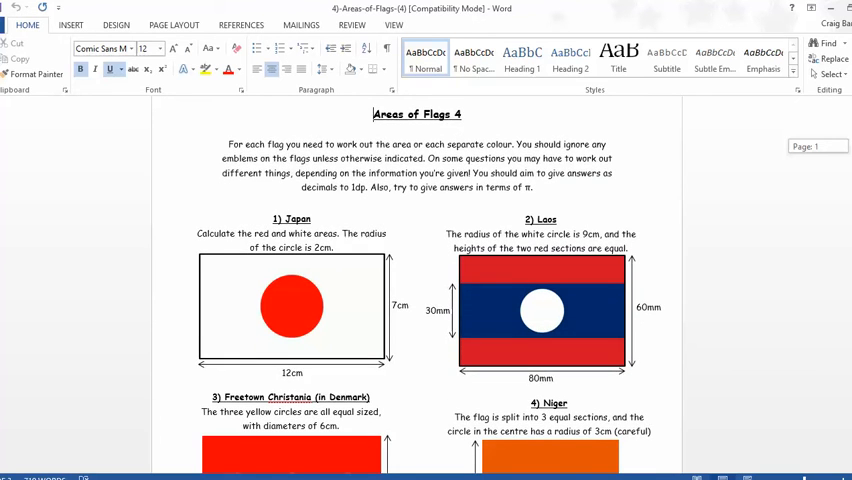
Step: Scroll the worksheet from Japan and Laos down to Aborigines and Brazil, selecting the Laos text box
scroll("up", 3)
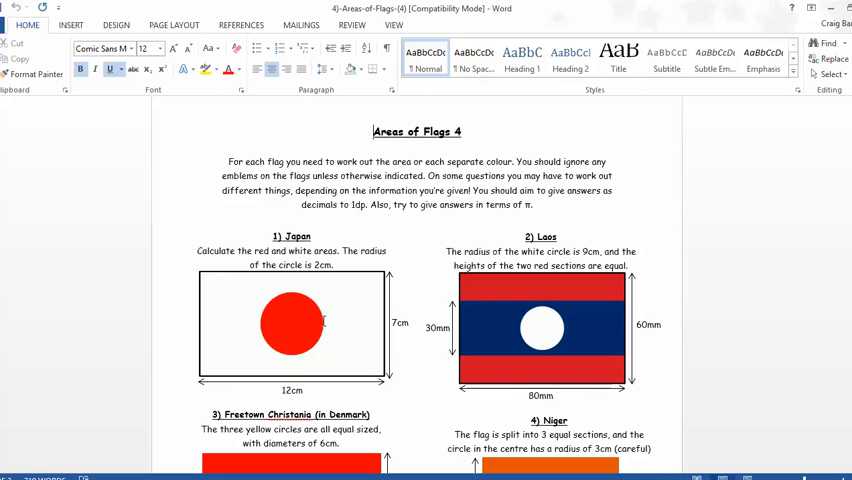
mouse_move(422, 292)
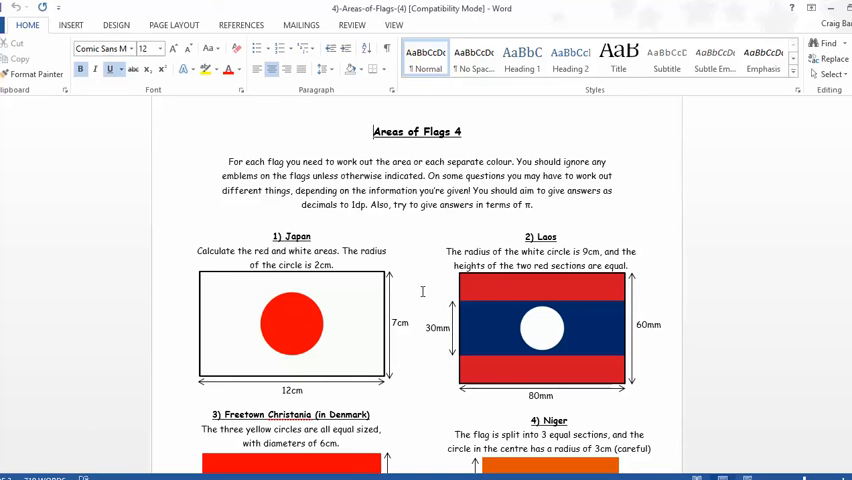
scroll("down", 3)
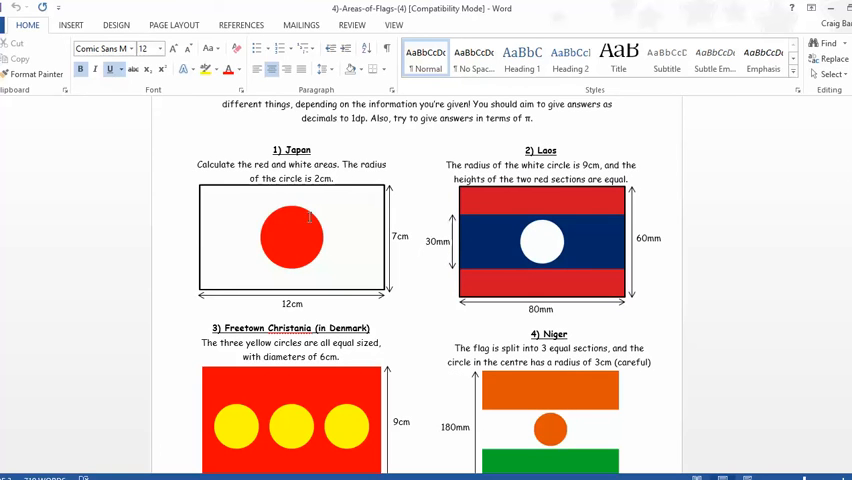
mouse_move(272, 252)
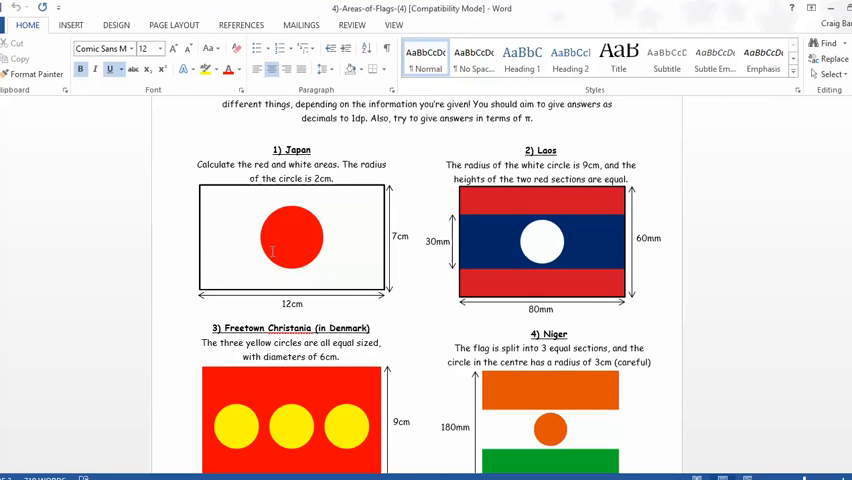
scroll("up", 3)
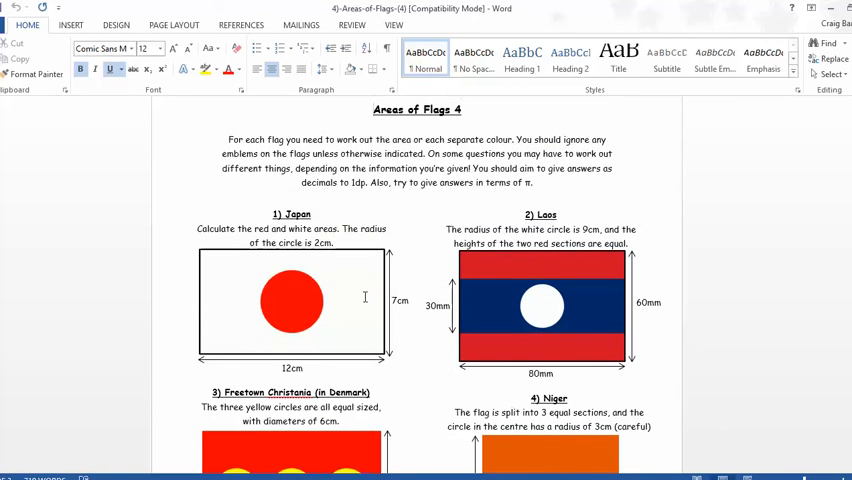
scroll("down", 3)
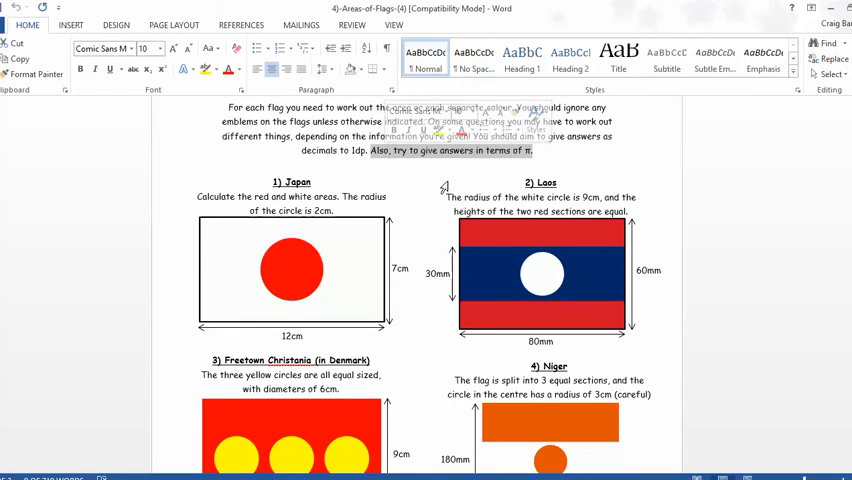
left_click(542, 182)
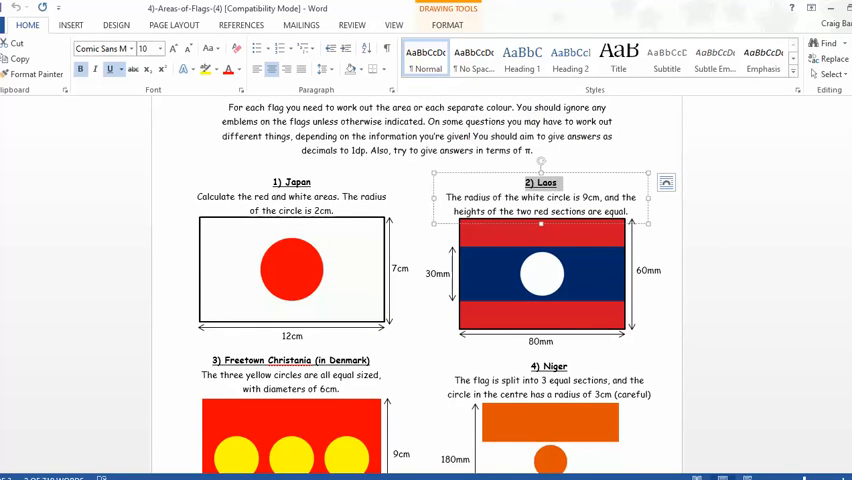
scroll("down", 3)
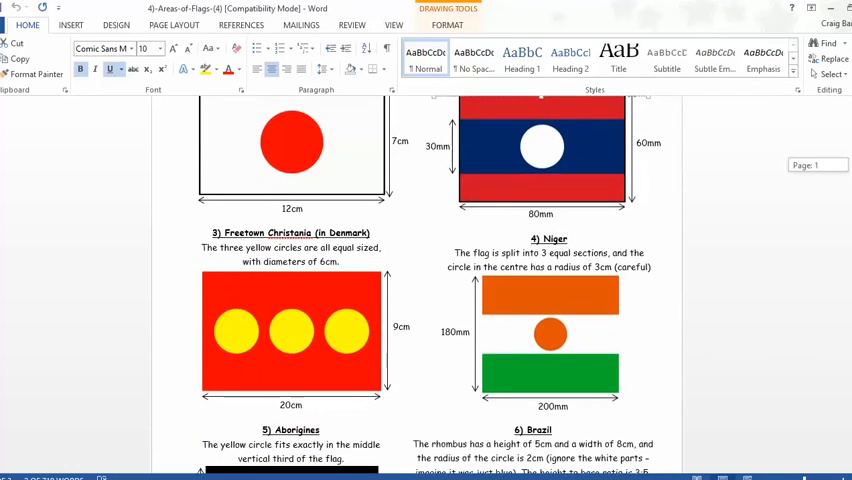
Step: Scroll past questions 6–13, Aborigines to the RAF roundel, reaching the Answers page
scroll("down", 3)
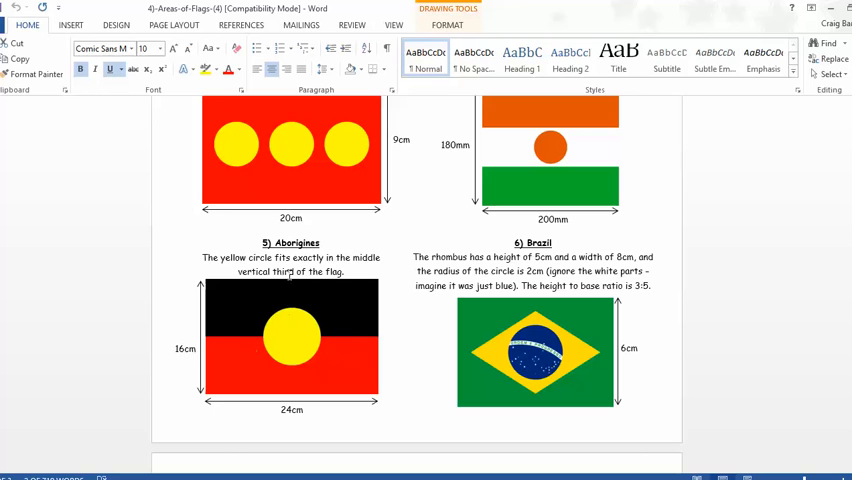
mouse_move(260, 292)
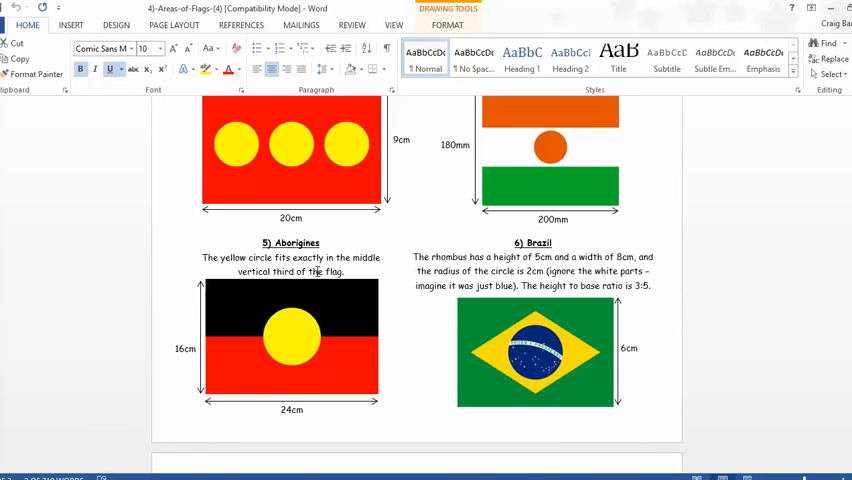
scroll("down", 3)
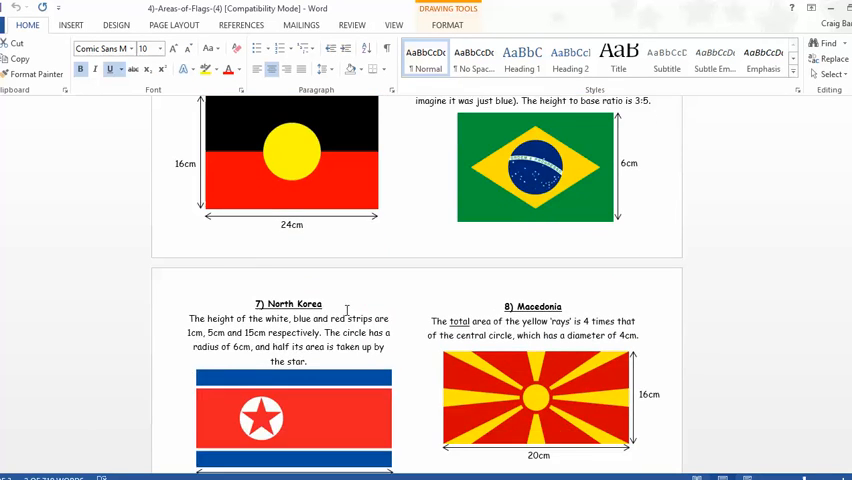
scroll("down", 3)
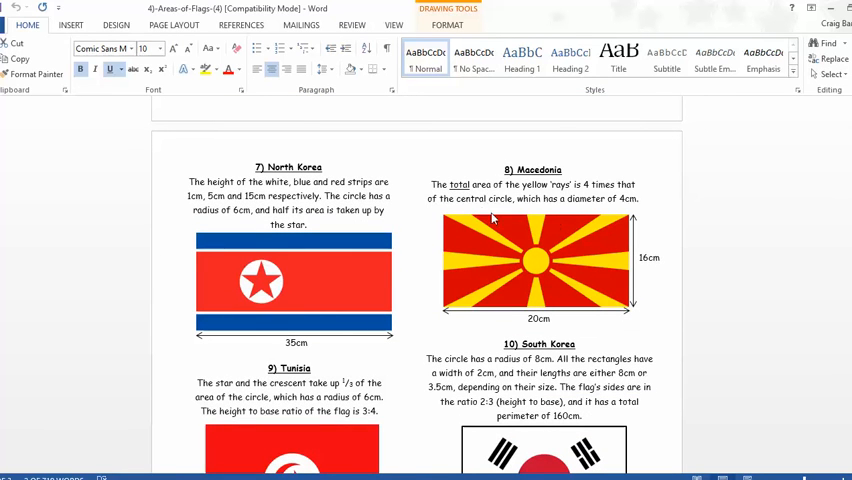
mouse_move(496, 276)
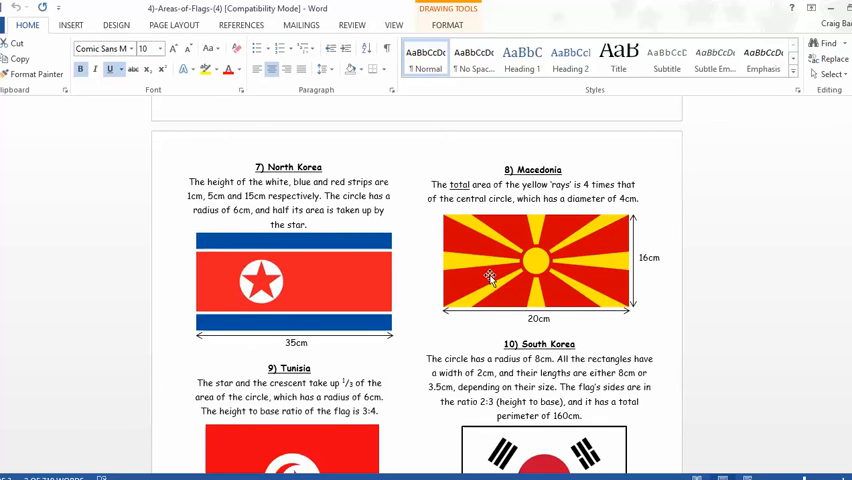
scroll("down", 3)
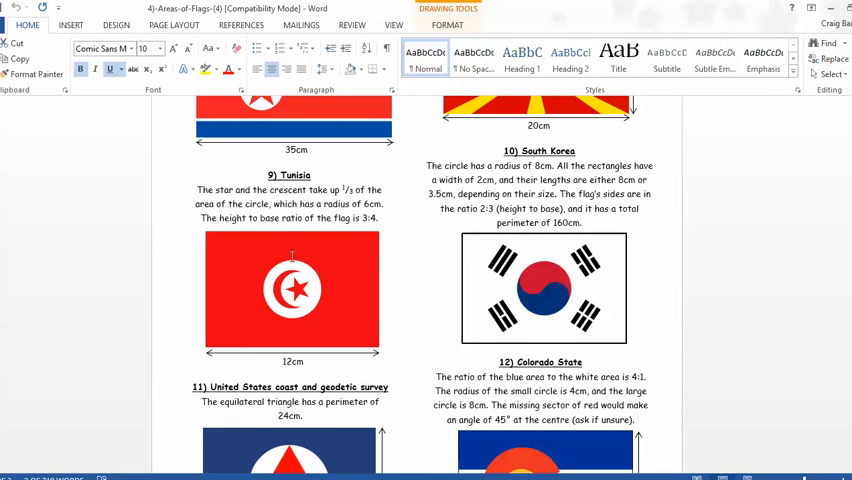
scroll("down", 3)
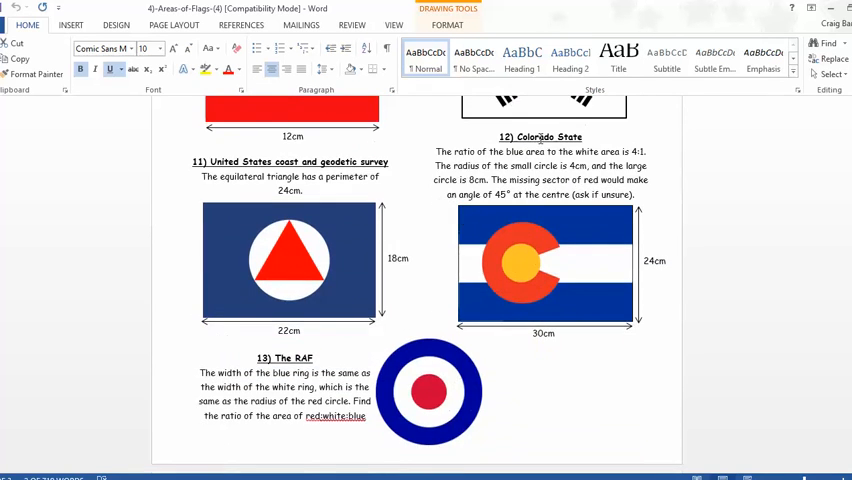
scroll("down", 3)
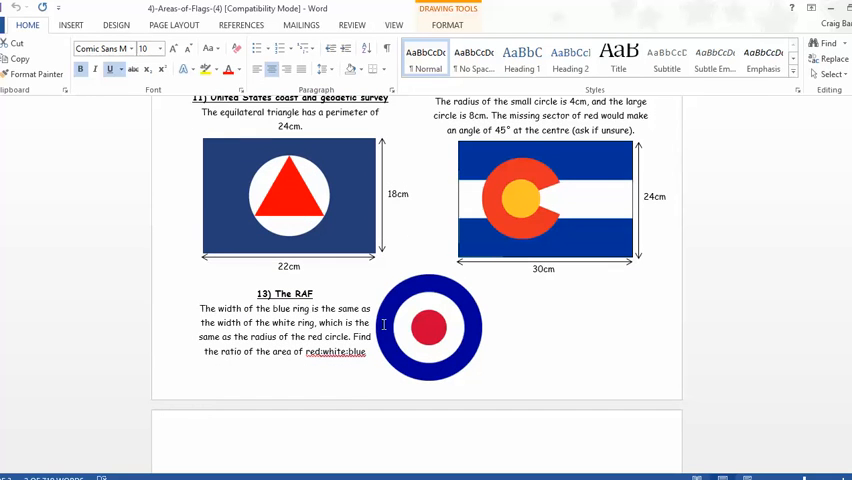
mouse_move(532, 364)
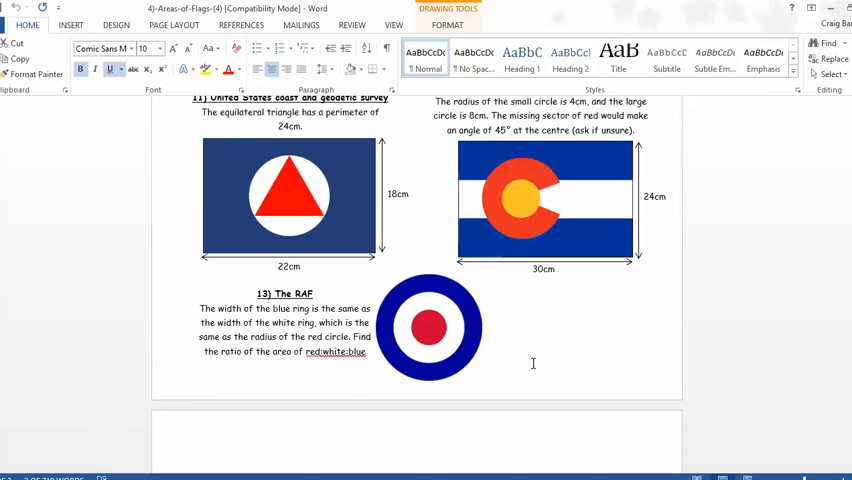
scroll("down", 3)
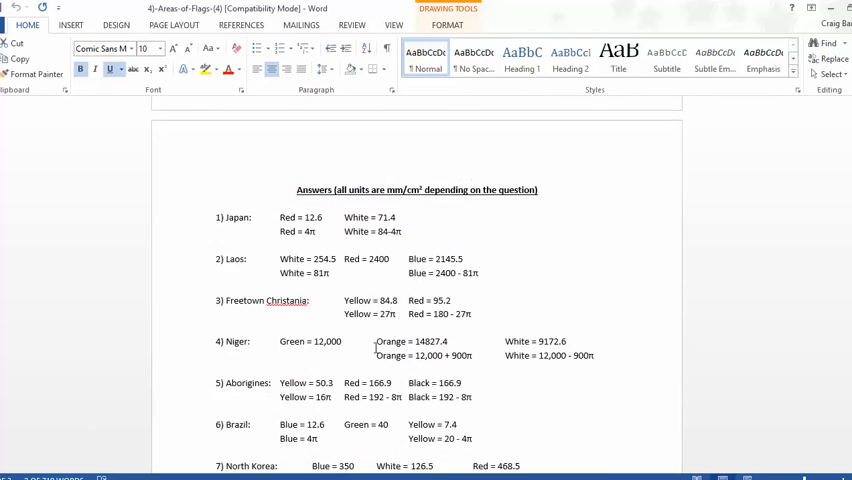
Step: Read the answers down to the RAF ratio, ending back at the North Korea and Tunisia questions
scroll("down", 3)
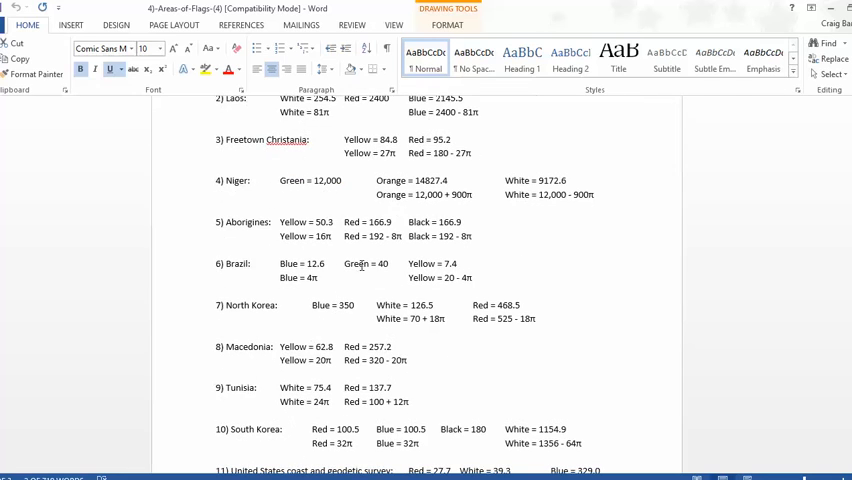
scroll("down", 3)
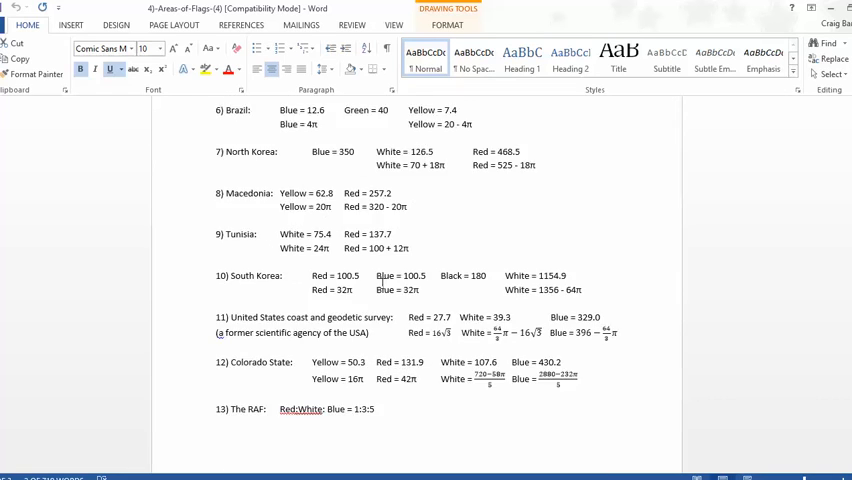
scroll("down", 3)
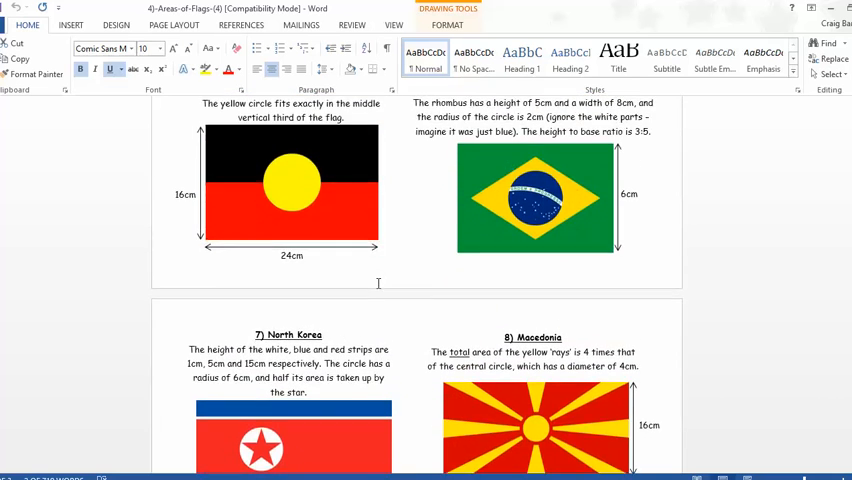
scroll("down", 3)
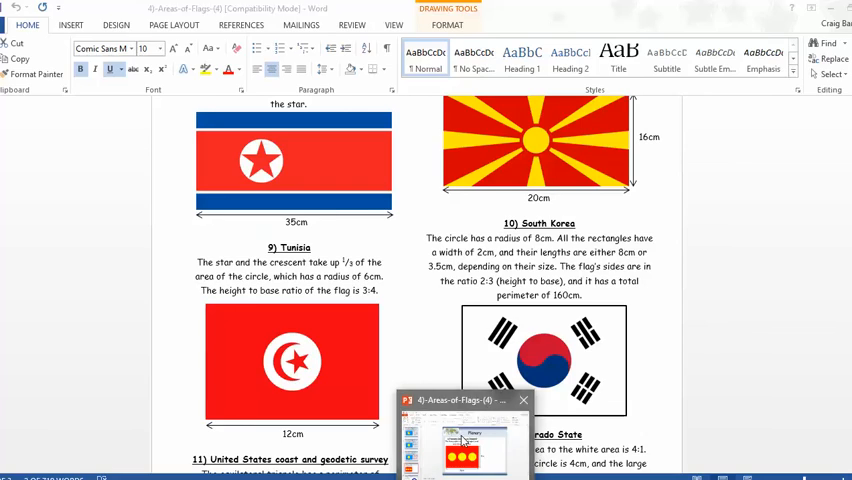
Step: Bring the lesson back to the Palau flag solution slide, then jump to the Starter slide
left_click(460, 440)
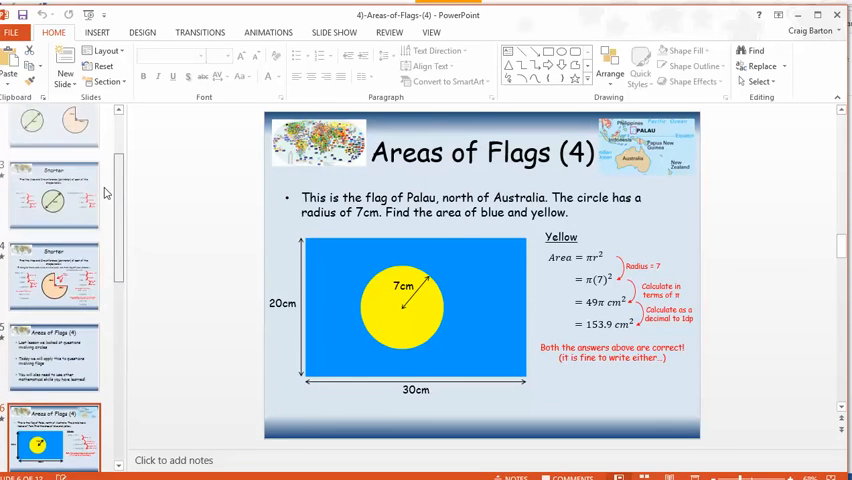
left_click(52, 148)
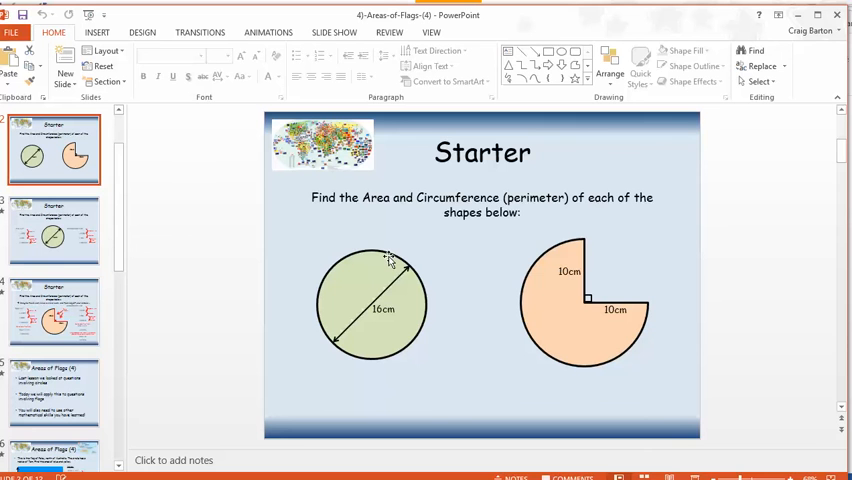
mouse_move(192, 428)
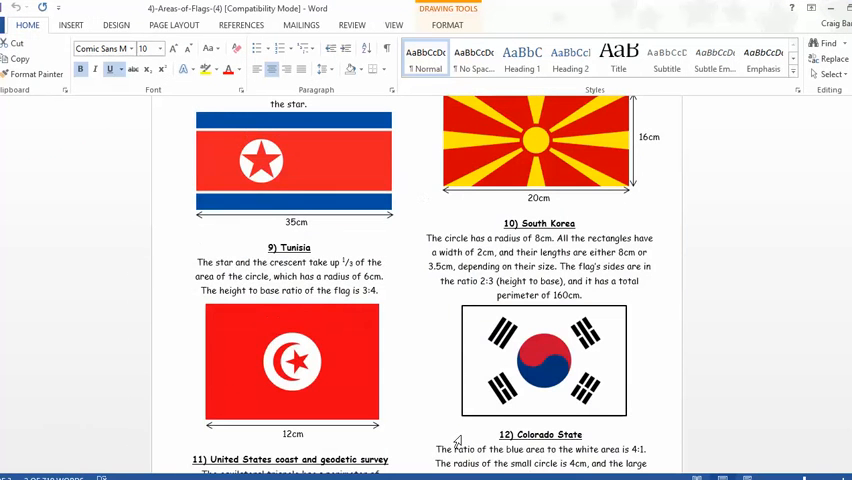
Step: Scroll the worksheet once more through the flags from Brazil to South Korea
scroll("up", 3)
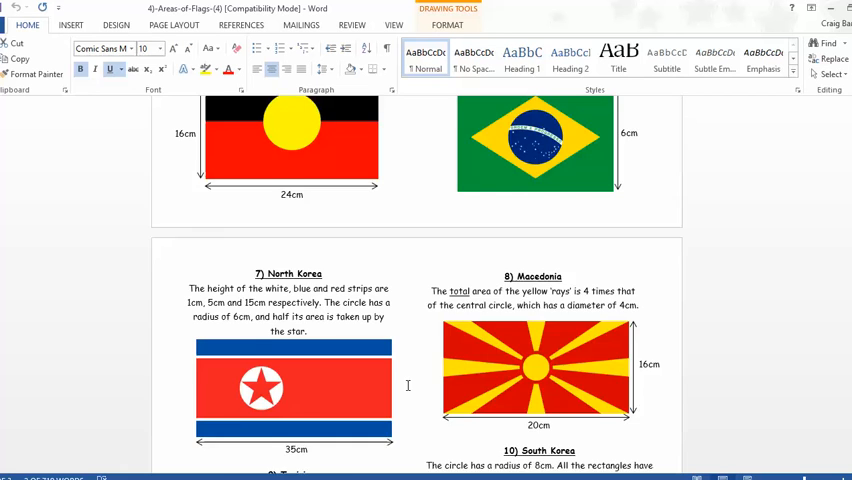
scroll("down", 3)
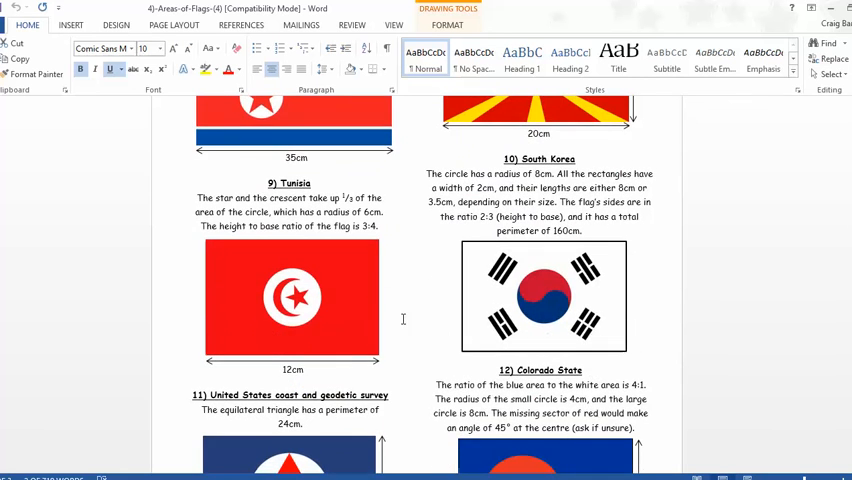
scroll("down", 3)
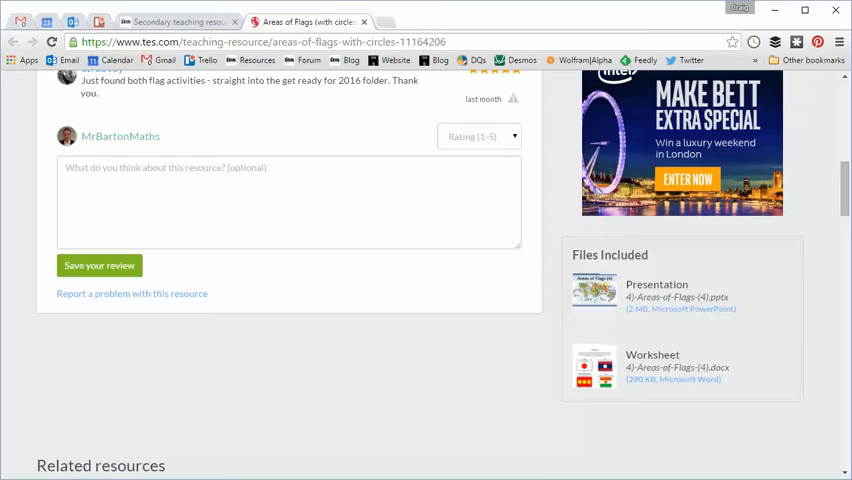
Step: Scroll the TES page back to the resource title and Download both files button
scroll("up", 3)
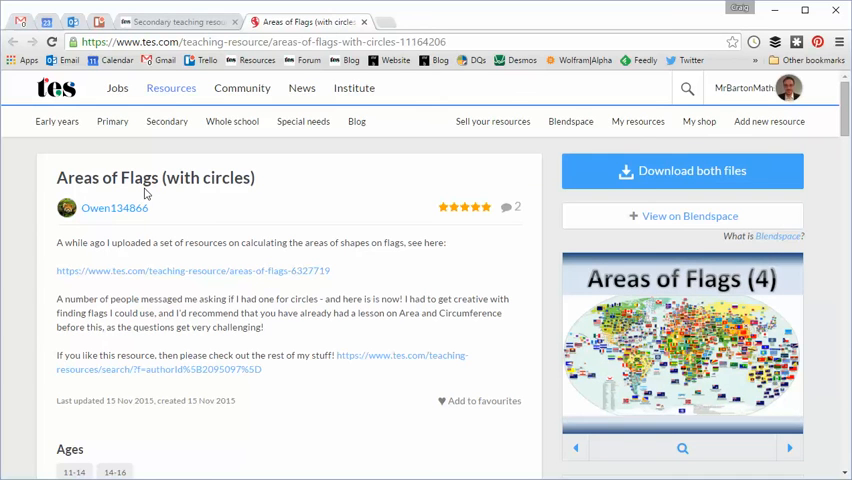
mouse_move(222, 280)
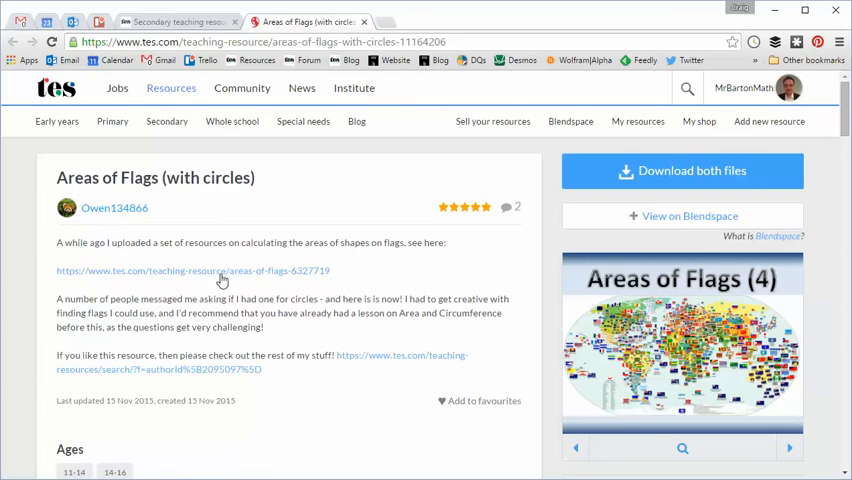